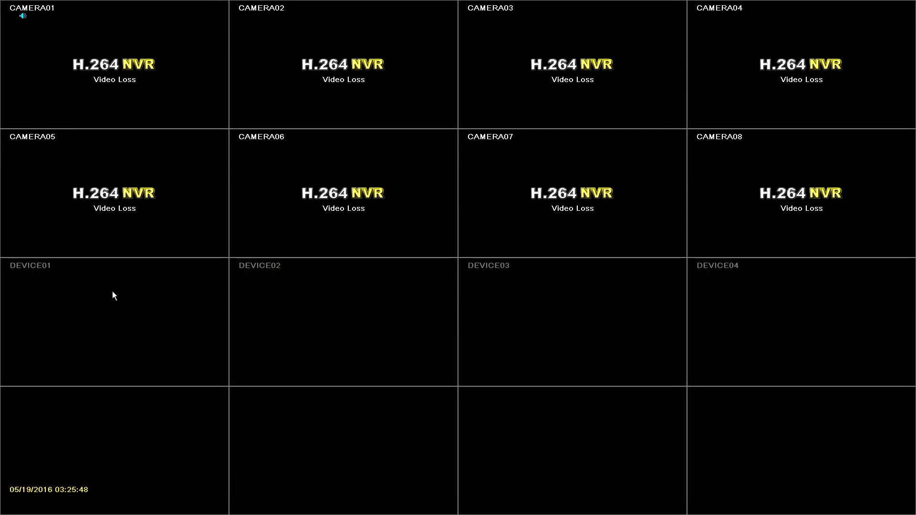
# Log in to the DVR as admin using the on-screen keyboard.
pyautogui.click(11, 504)
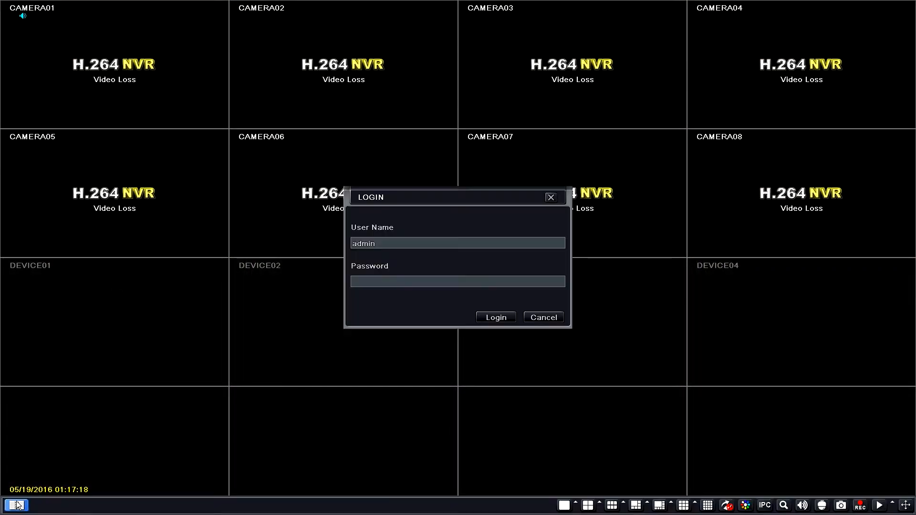
pyautogui.click(458, 282)
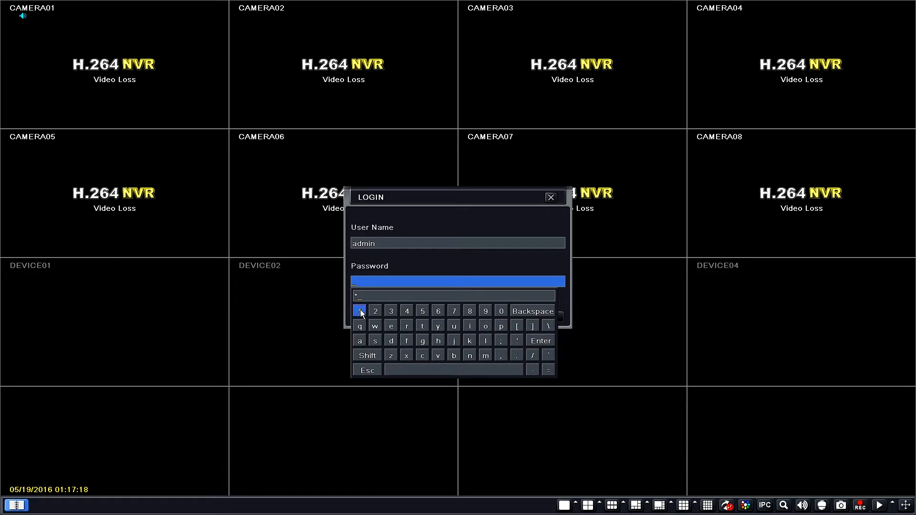
pyautogui.click(407, 311)
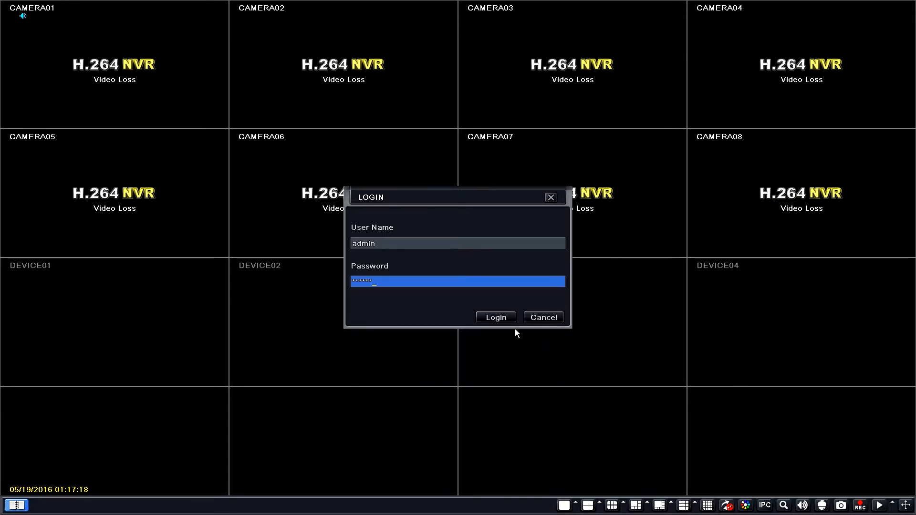
pyautogui.click(496, 317)
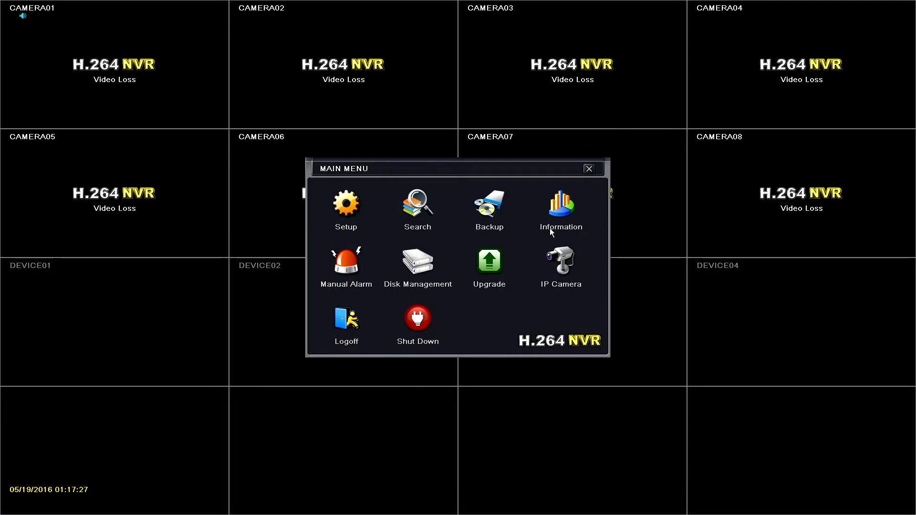
# View the System page under Main Menu > Information.
pyautogui.click(561, 203)
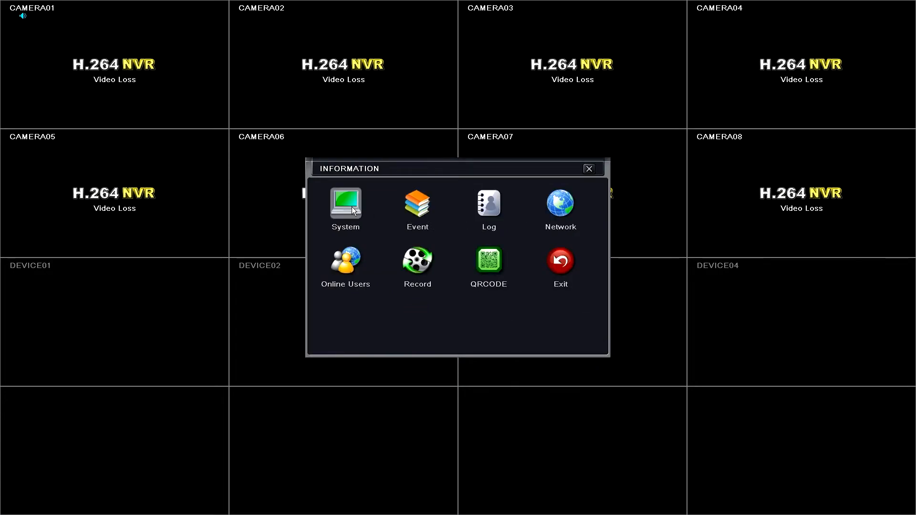
pyautogui.click(345, 203)
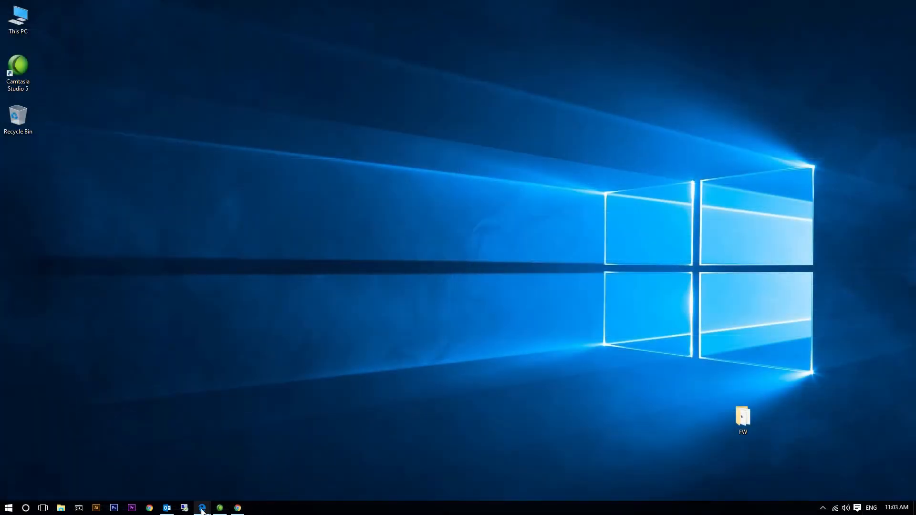
# Download WinRAR from the Eastern CCTV support page and install it to the default folder.
pyautogui.click(202, 507)
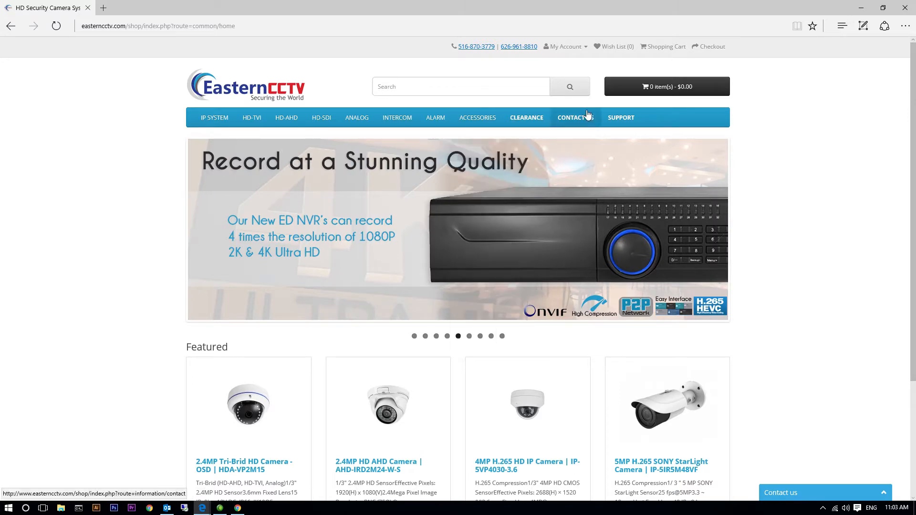
pyautogui.click(620, 117)
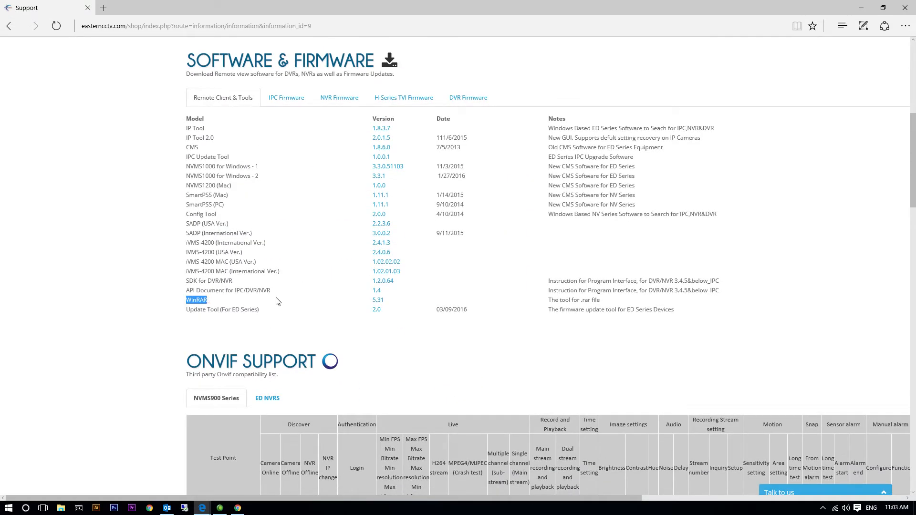
pyautogui.click(378, 299)
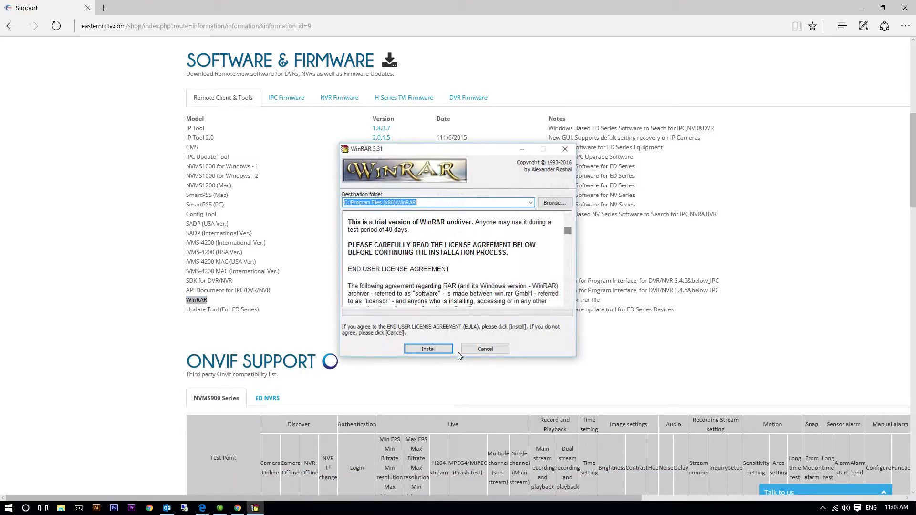
pyautogui.click(428, 349)
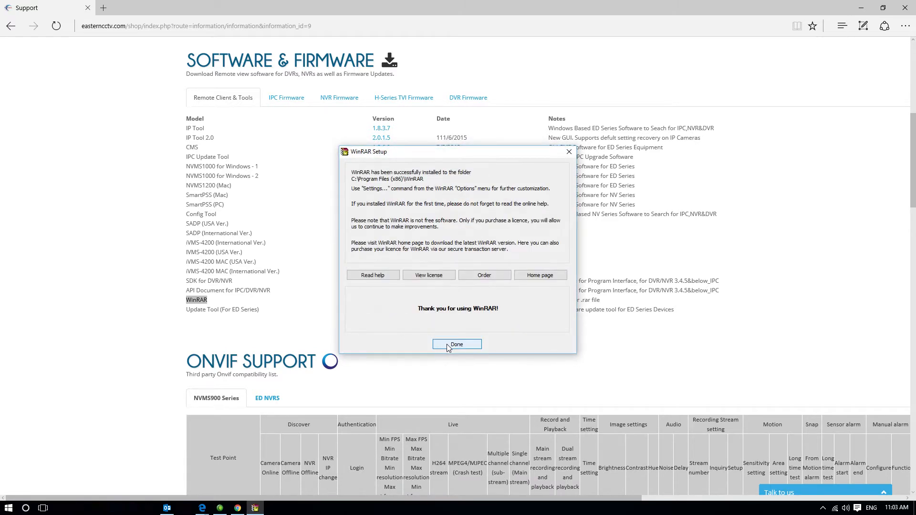
pyautogui.click(457, 343)
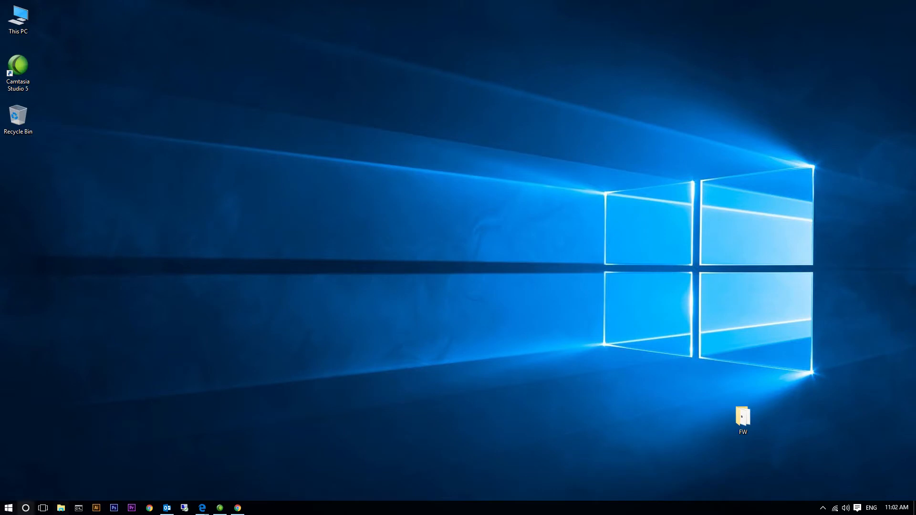
# Quick-format the EASTERNCCTV (E:) USB drive as FAT32, confirming the data erase.
pyautogui.click(63, 508)
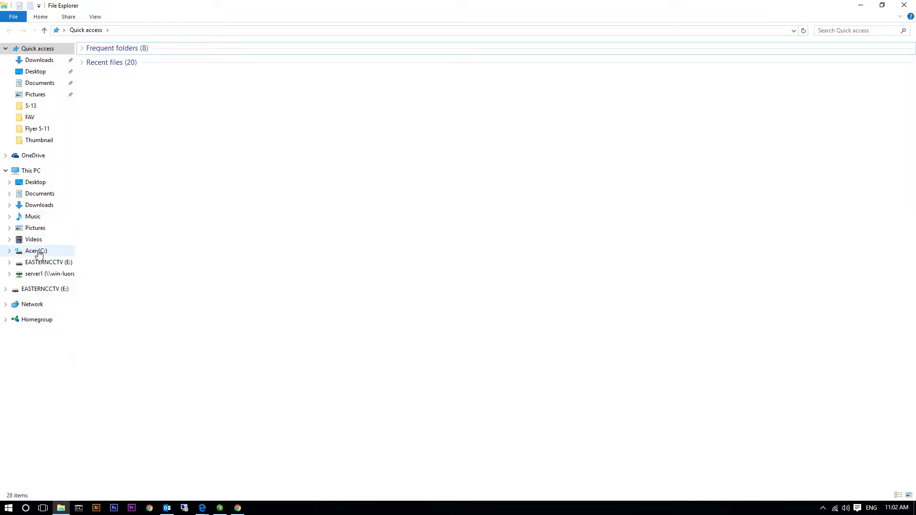
pyautogui.rightClick(48, 262)
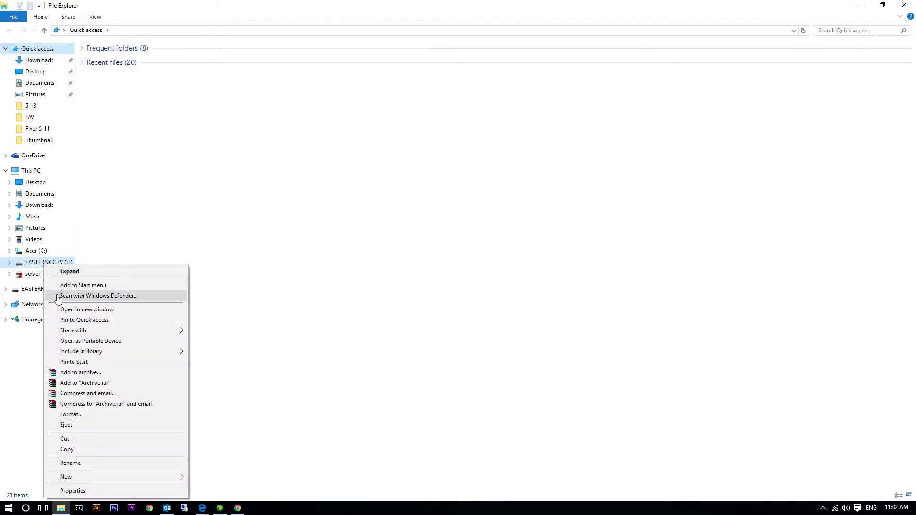
pyautogui.click(70, 414)
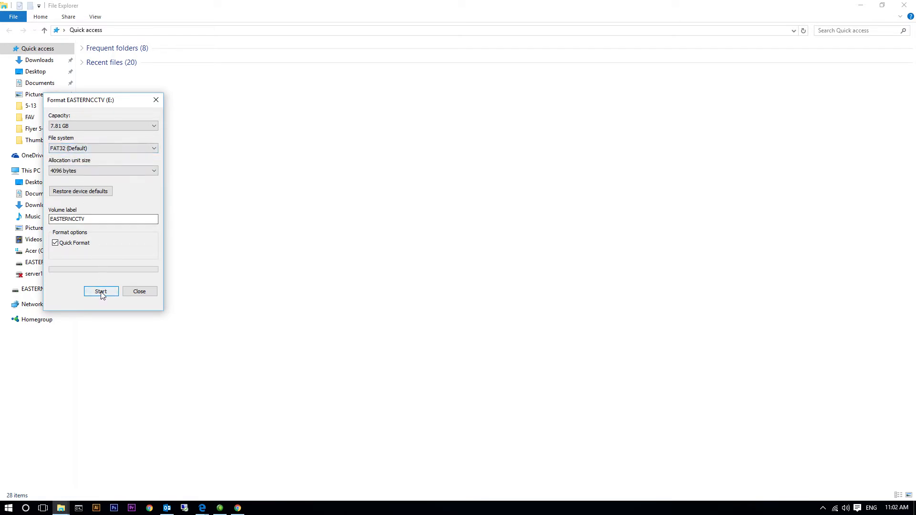
pyautogui.click(101, 292)
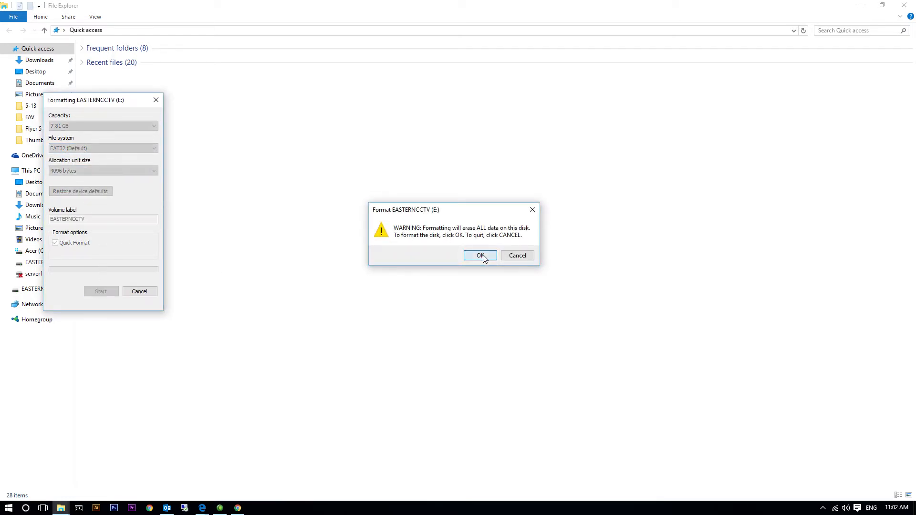
pyautogui.click(480, 256)
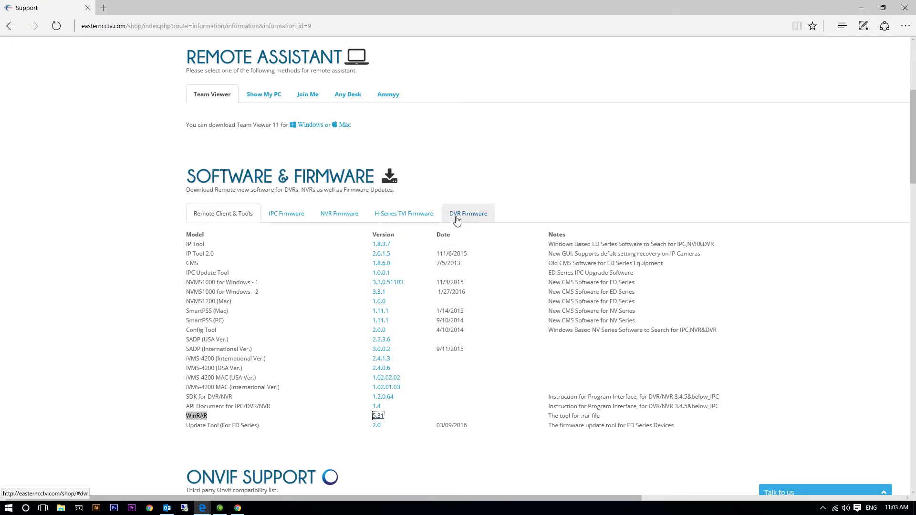
# Download the 3.4.5 firmware archive for the ED6008ASL / ED6216AEL entry in the firmware table.
pyautogui.scroll(-3)
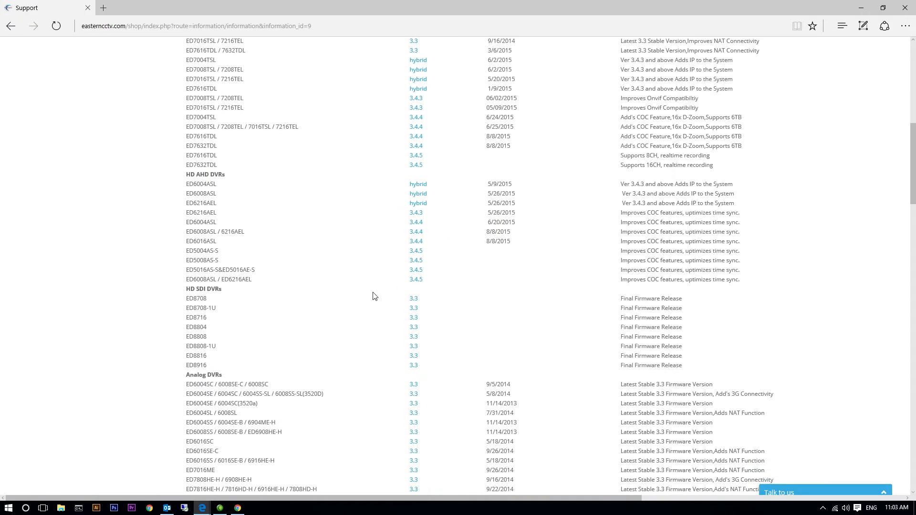
pyautogui.doubleClick(200, 279)
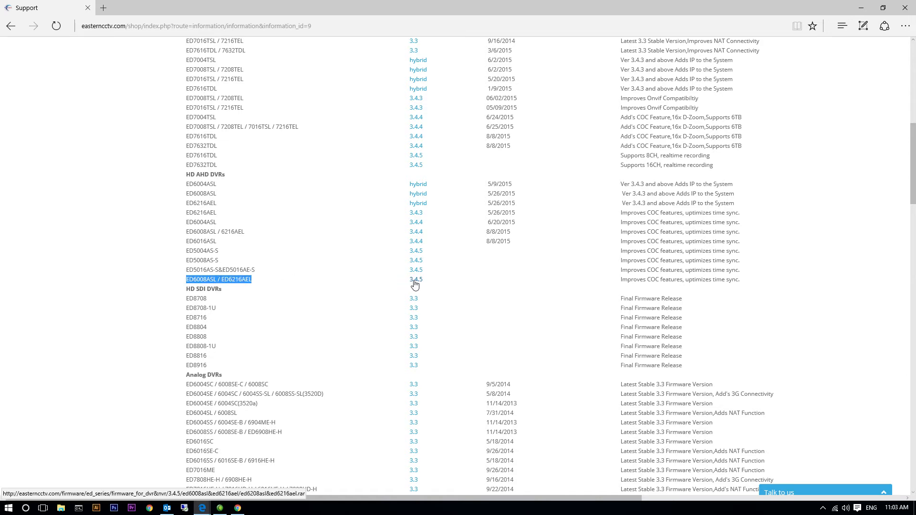
pyautogui.click(416, 279)
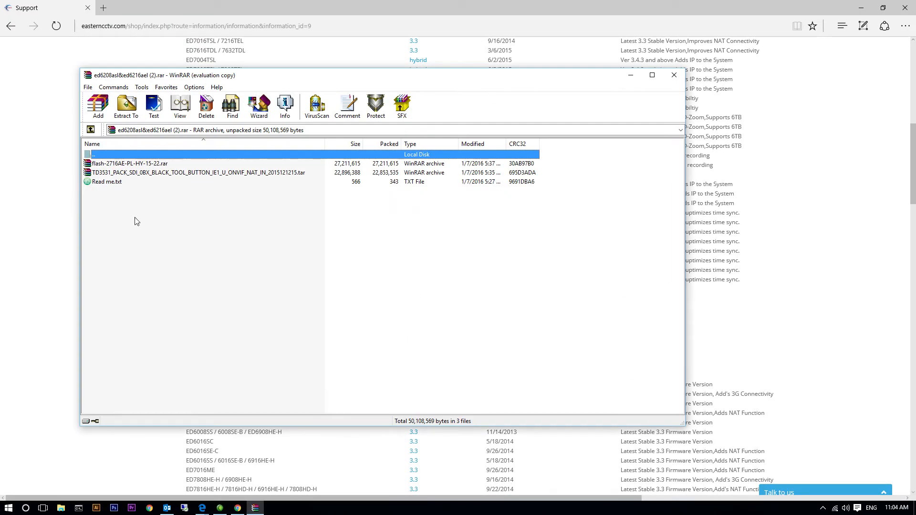
# Extract the four firmware files from the inner flash-2716AE-PL-HY-15-22 archive to EASTERNCCTV (E:).
pyautogui.doubleClick(129, 164)
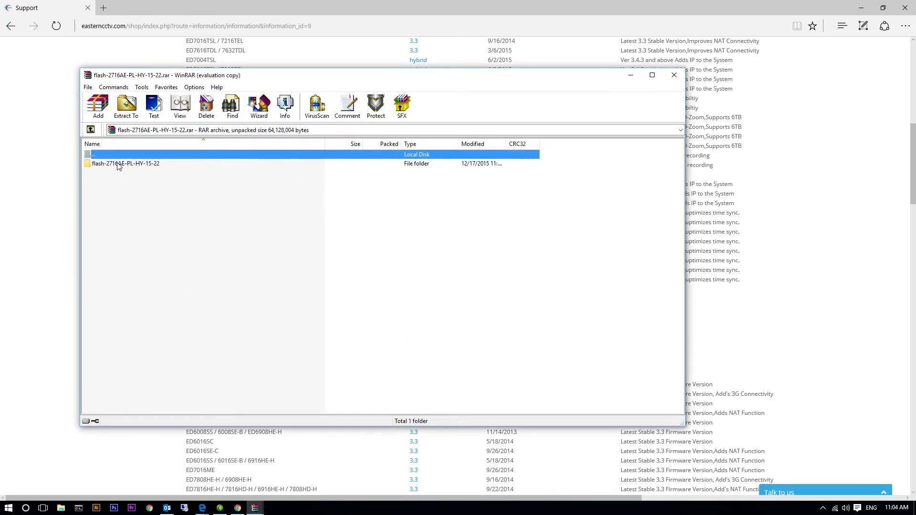
pyautogui.doubleClick(123, 163)
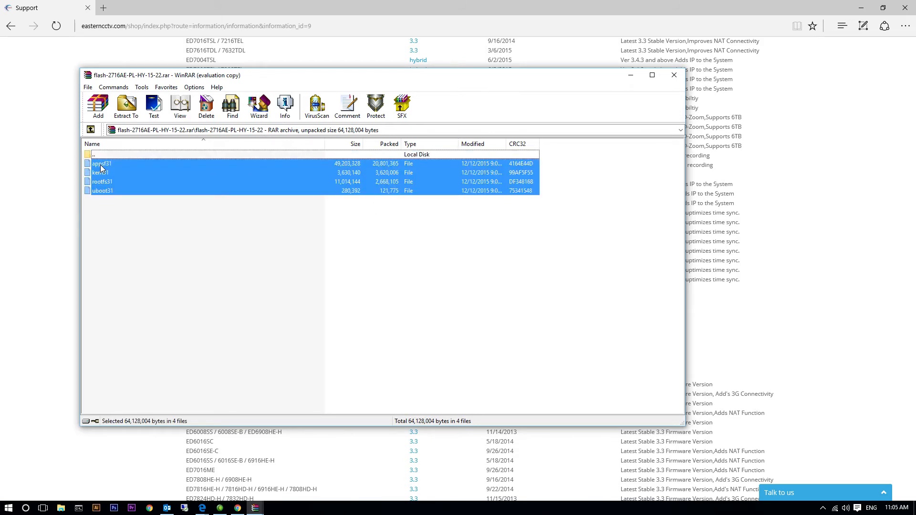
pyautogui.click(126, 106)
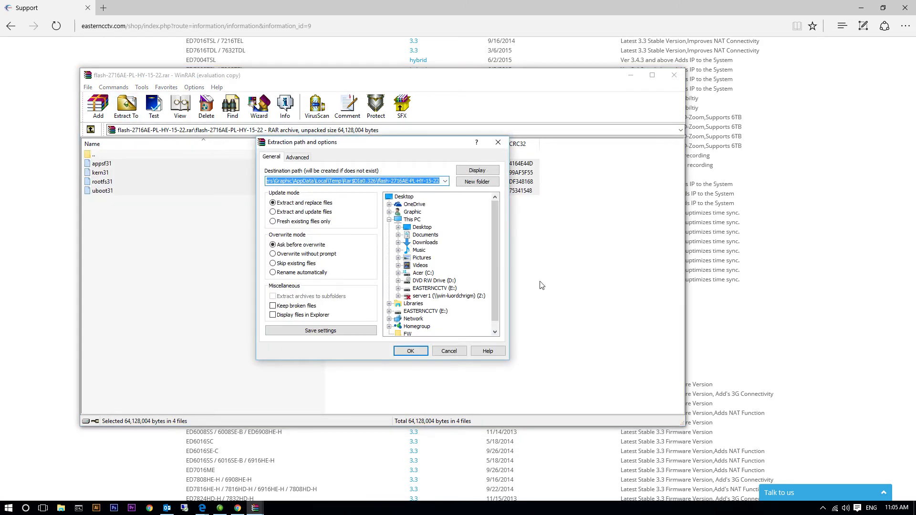
pyautogui.click(425, 311)
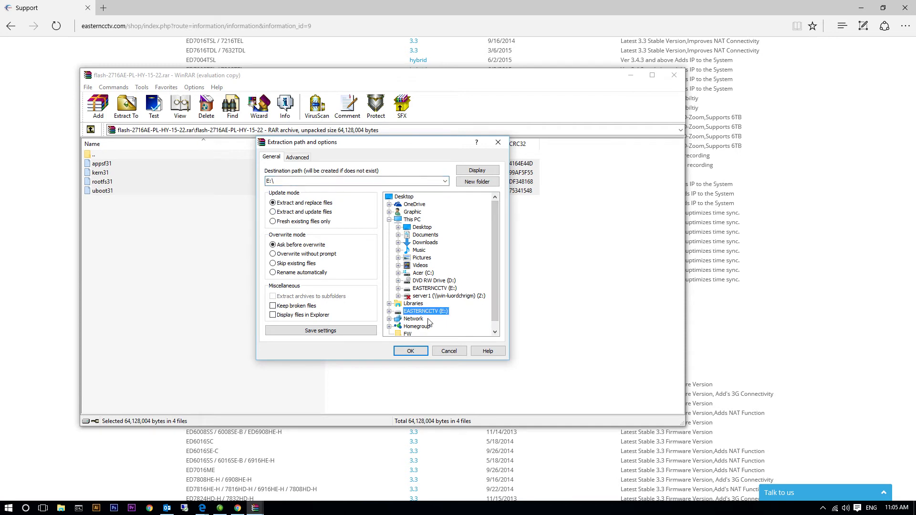
pyautogui.click(410, 351)
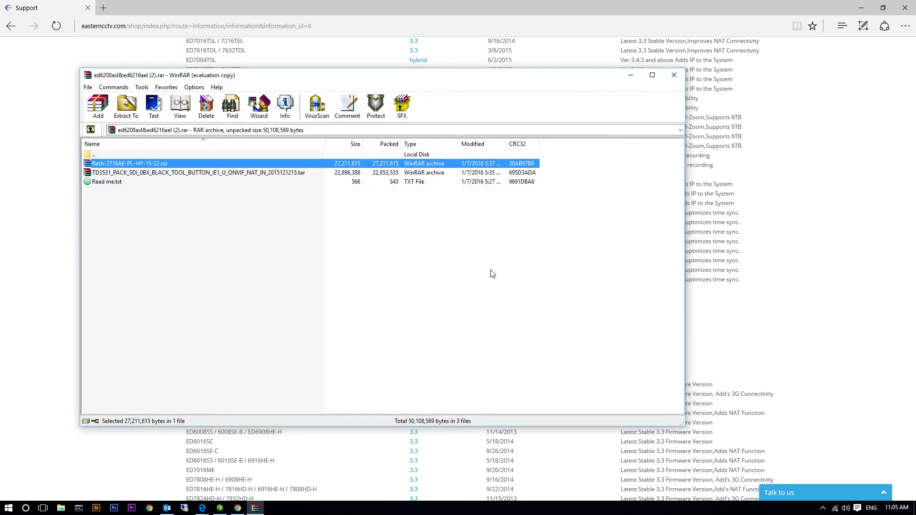
pyautogui.click(674, 74)
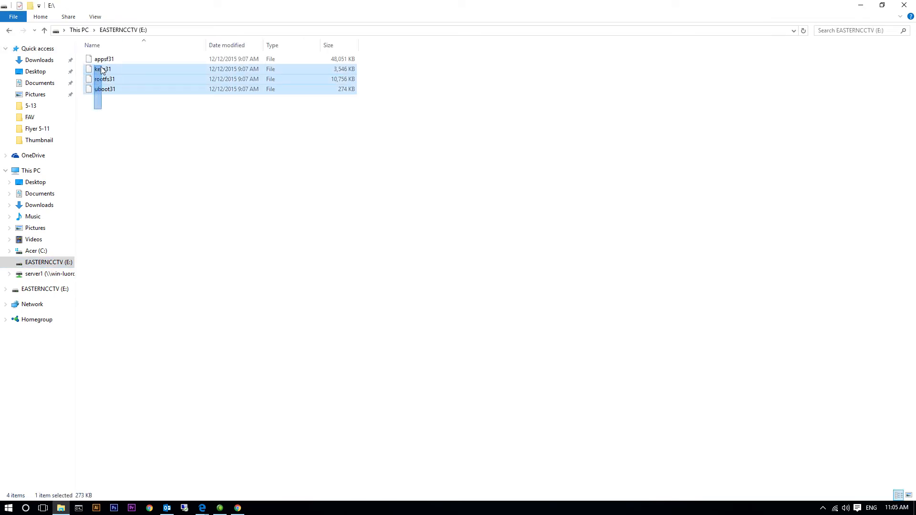
# Check the four firmware files on E: and eject the EASTERNCCTV drive.
pyautogui.press('ctrl+a')
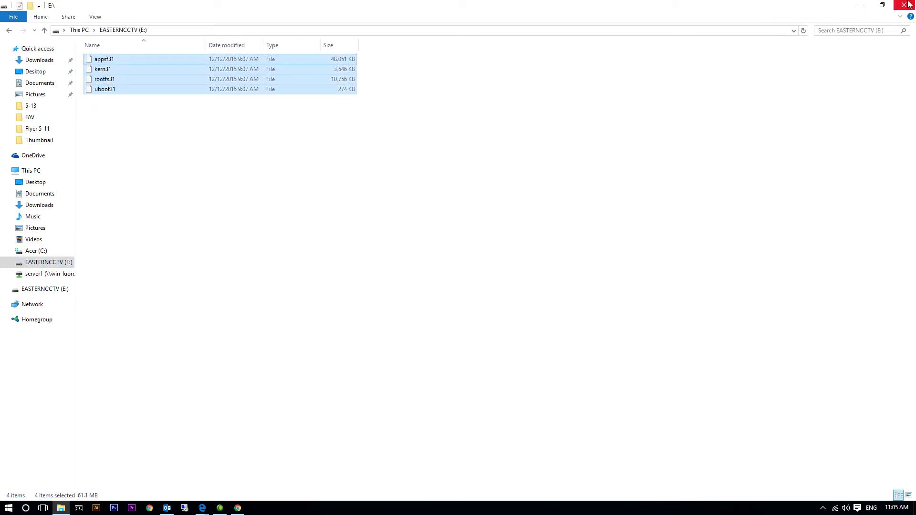
pyautogui.rightClick(36, 262)
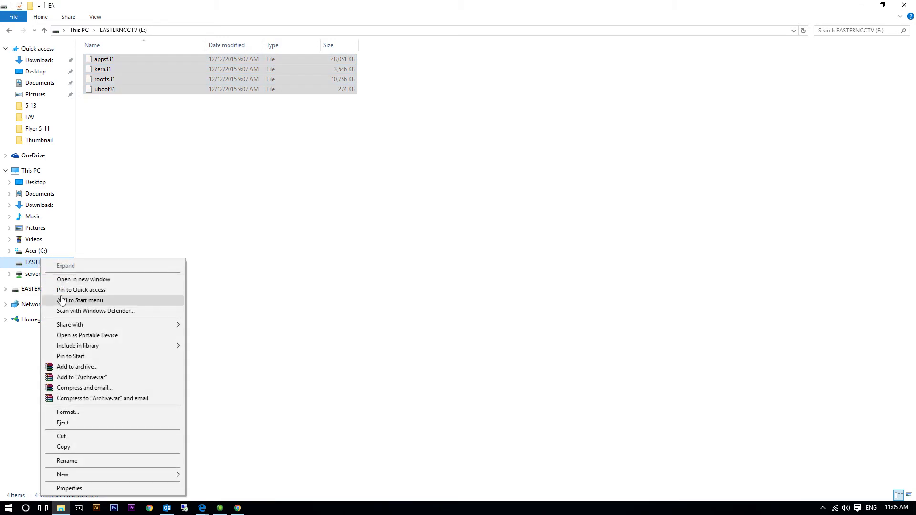
pyautogui.click(63, 423)
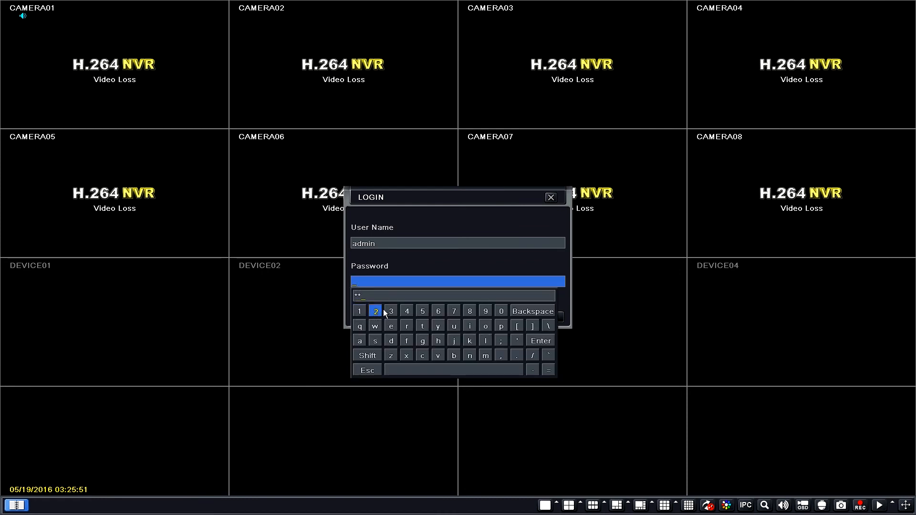
# Log in as admin and view System information showing firmware 3.4.5.U-3531SDI-00.
pyautogui.click(438, 311)
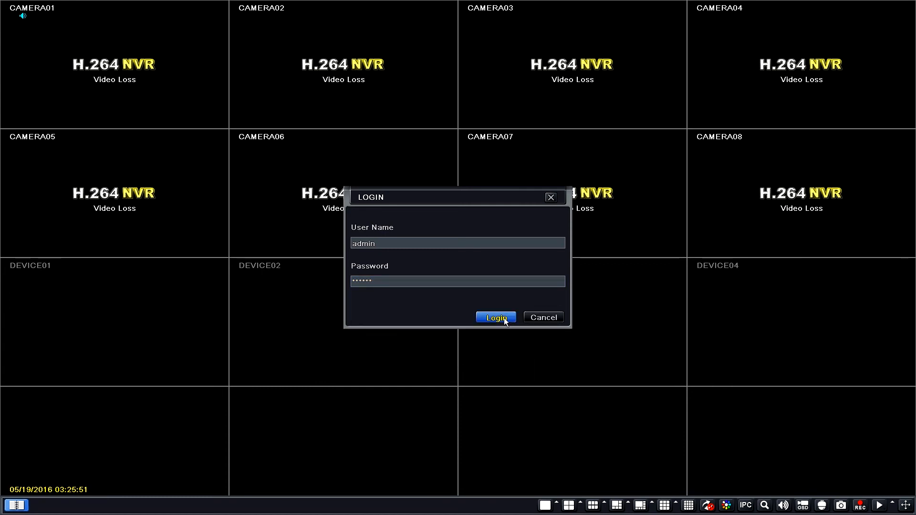
pyautogui.click(496, 318)
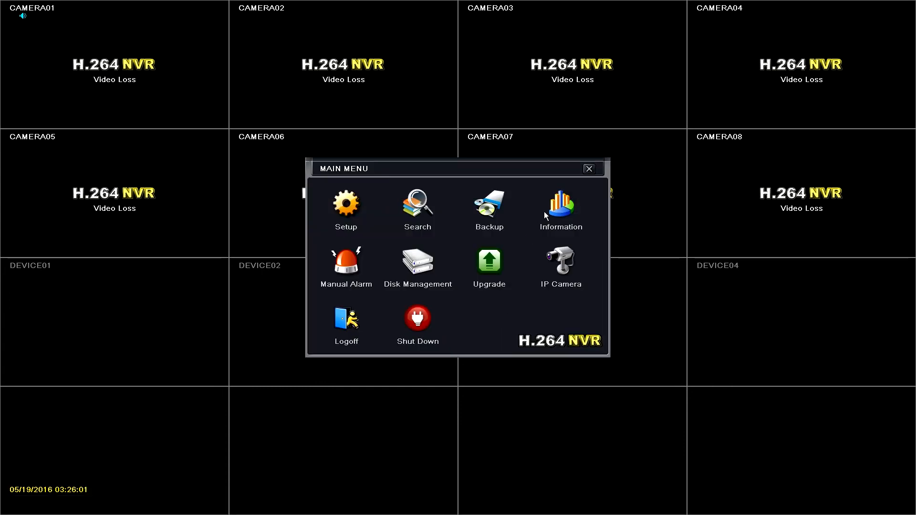
pyautogui.click(561, 204)
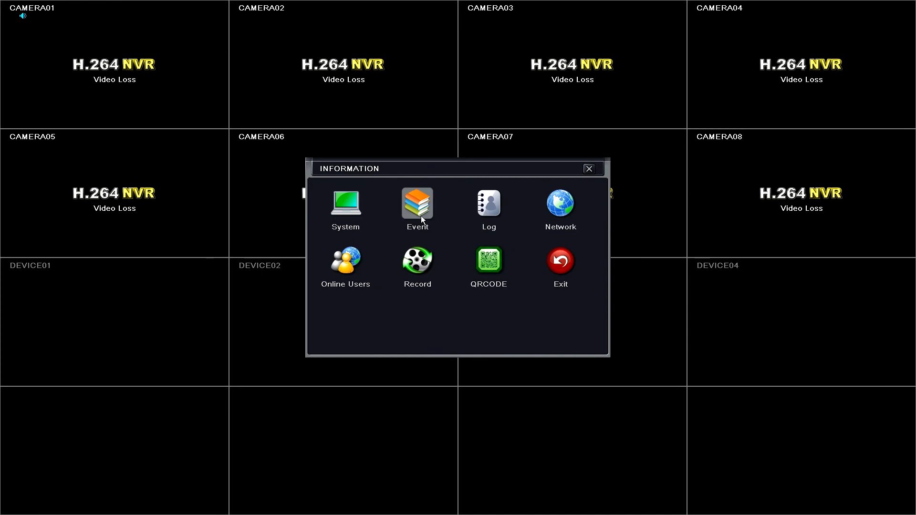
pyautogui.click(345, 202)
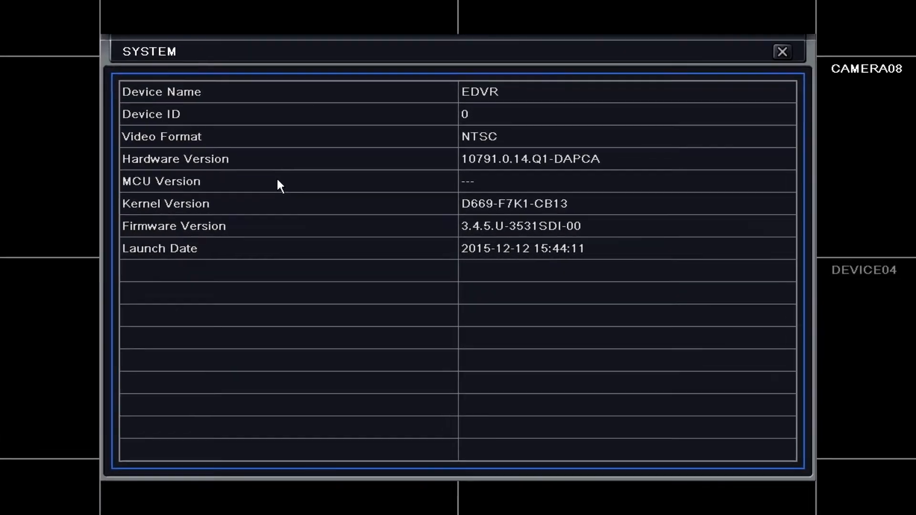